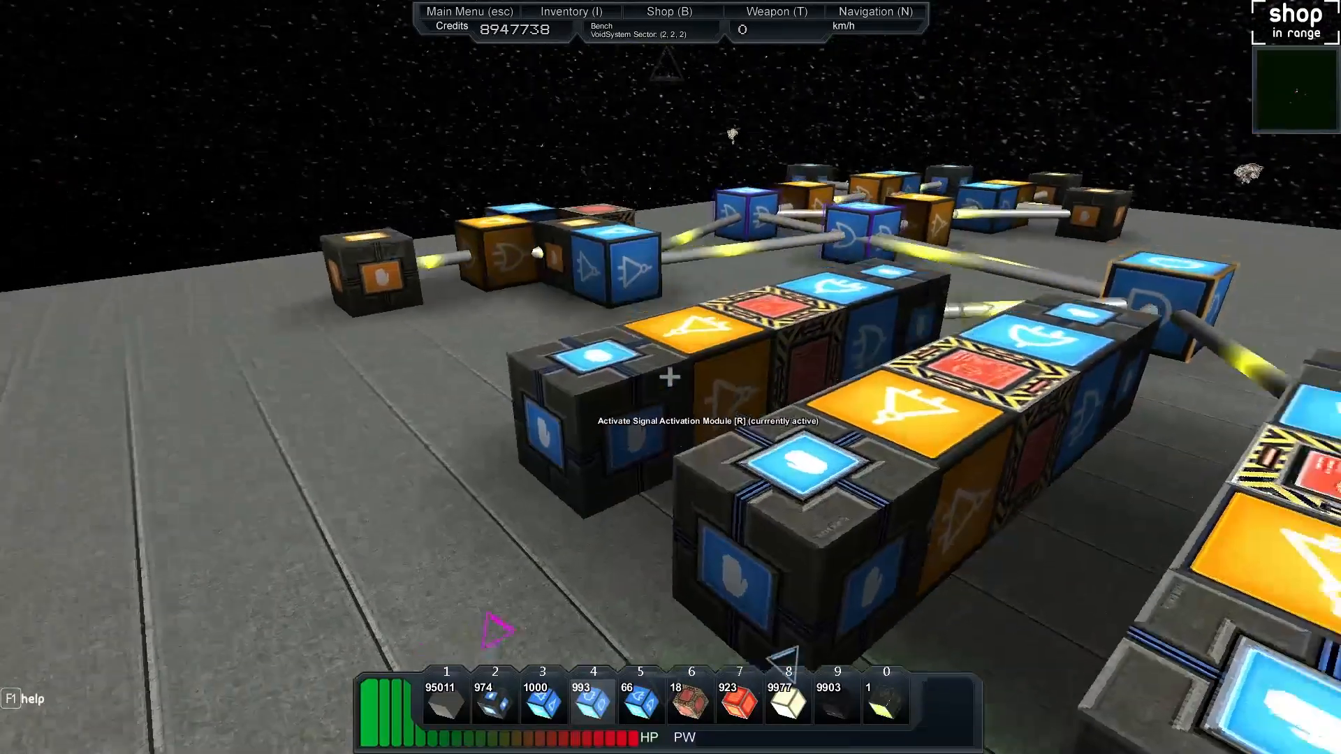
Step: Fly across the station deck to the tall dark airlock tower
key(r)
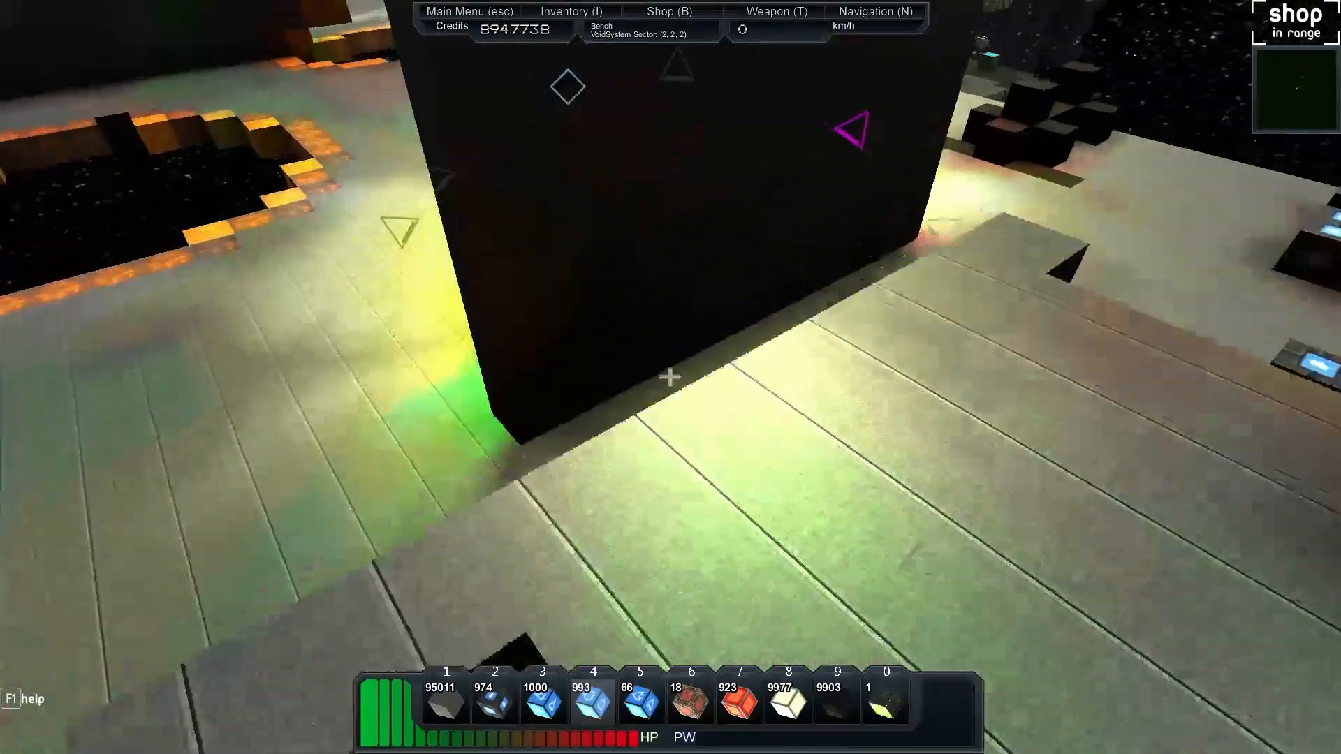
mouse_move(670, 378)
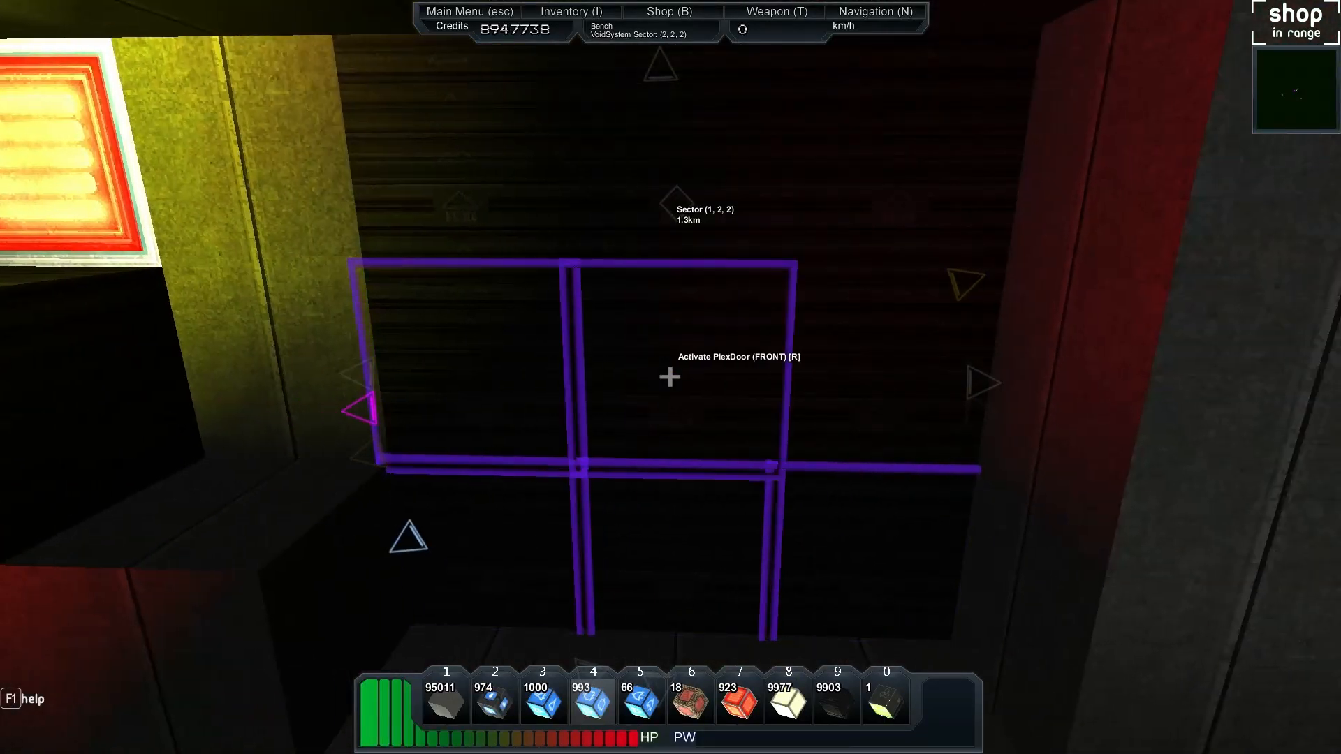
mouse_move(670, 378)
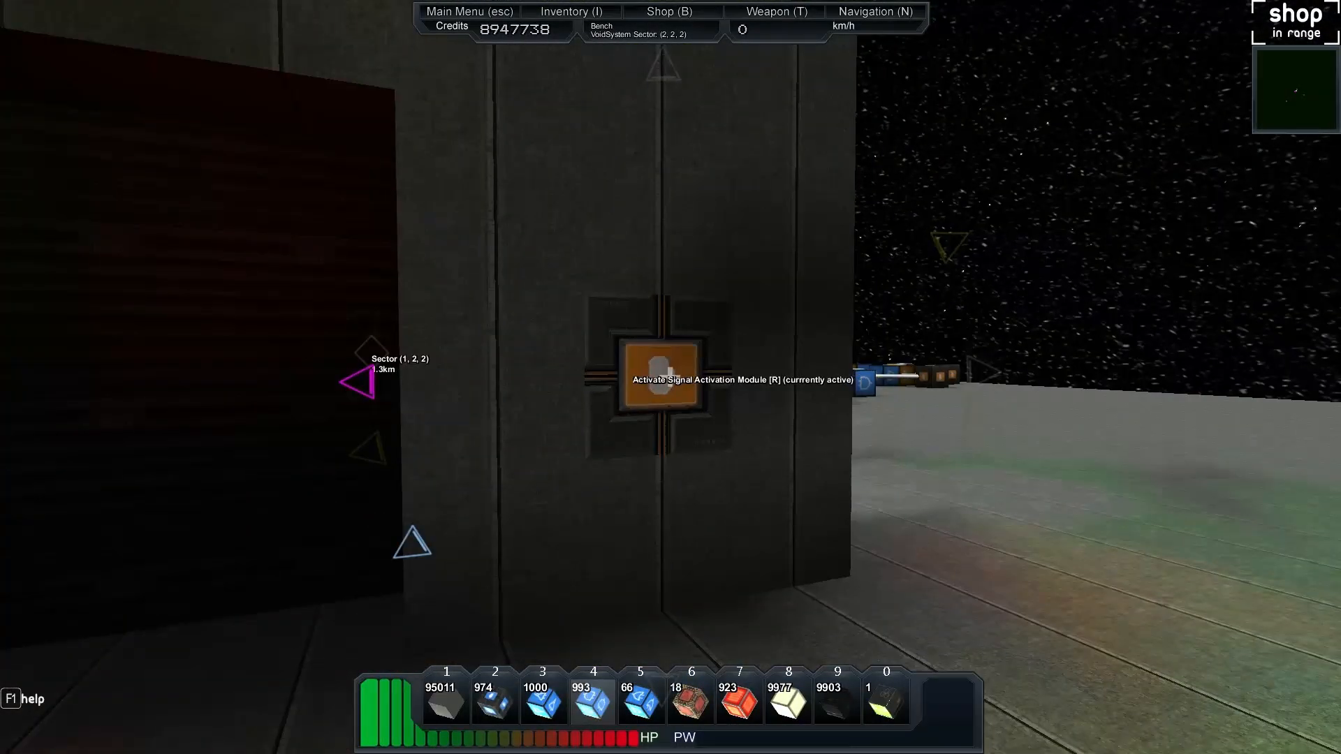
Step: Toggle the wall activation module inactive to open the corridor doorway
key(r)
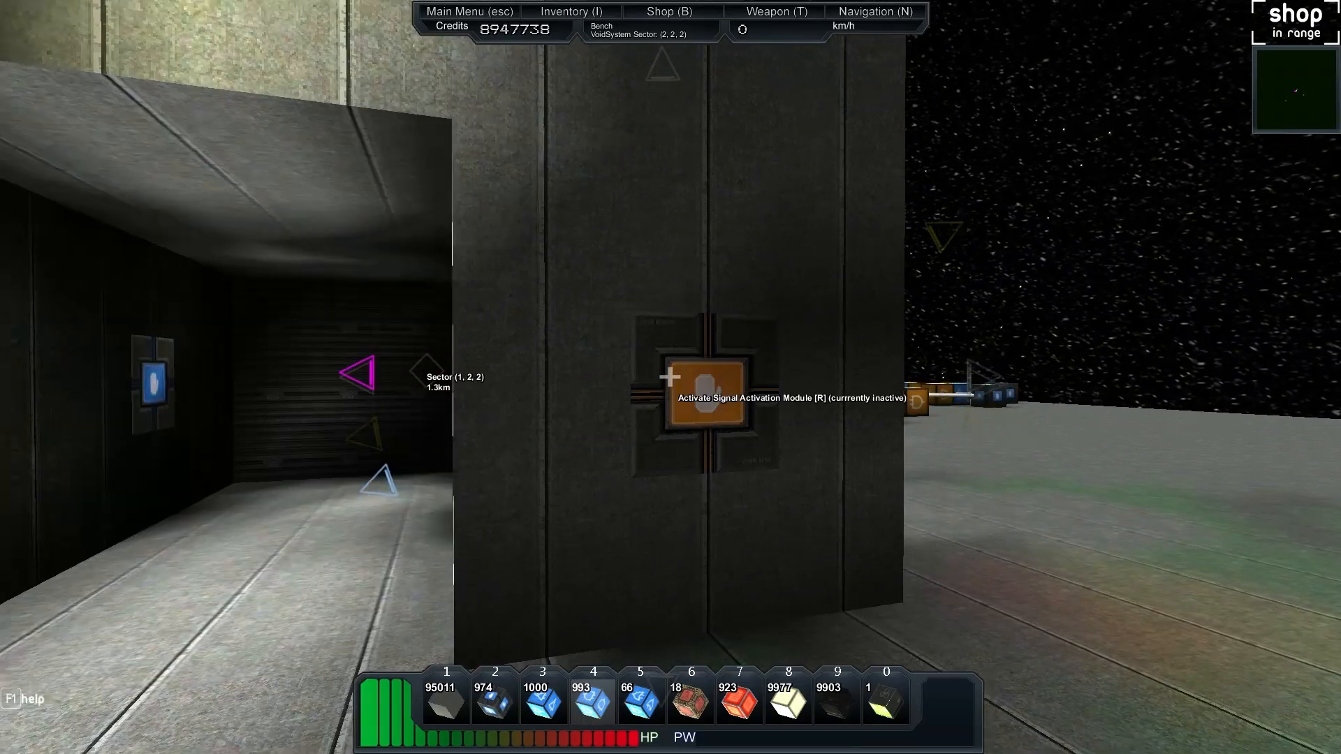